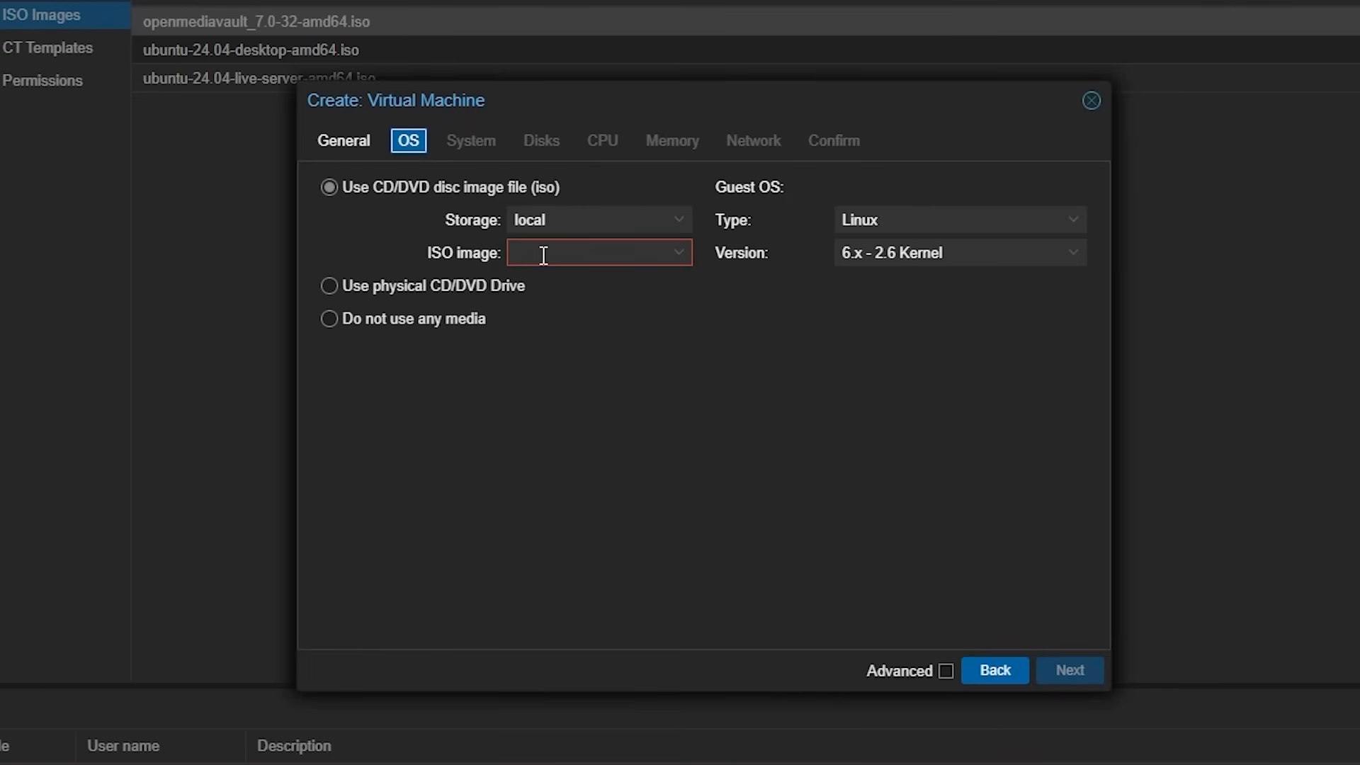
# - Open the ISO image dropdown on the OS tab to list available ISO files
pyautogui.click(599, 252)
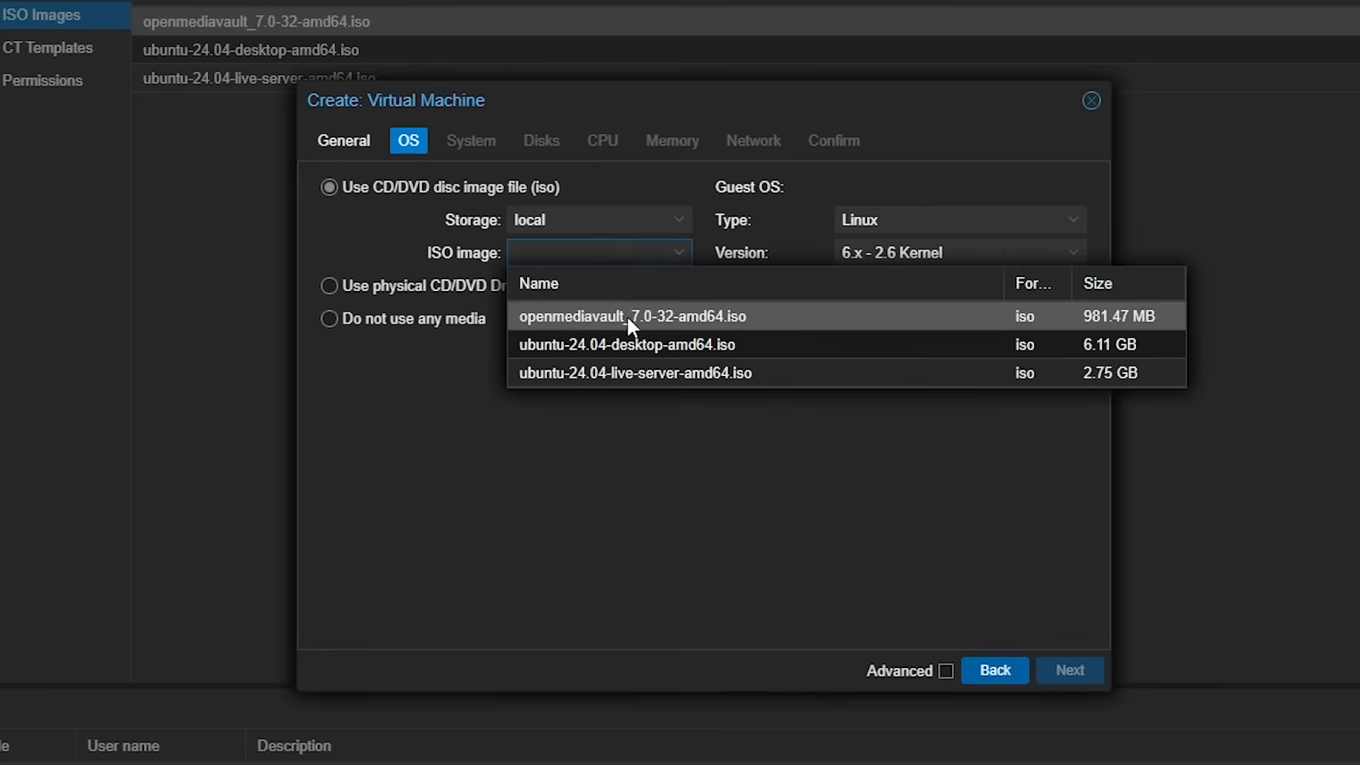
pyautogui.click(598, 252)
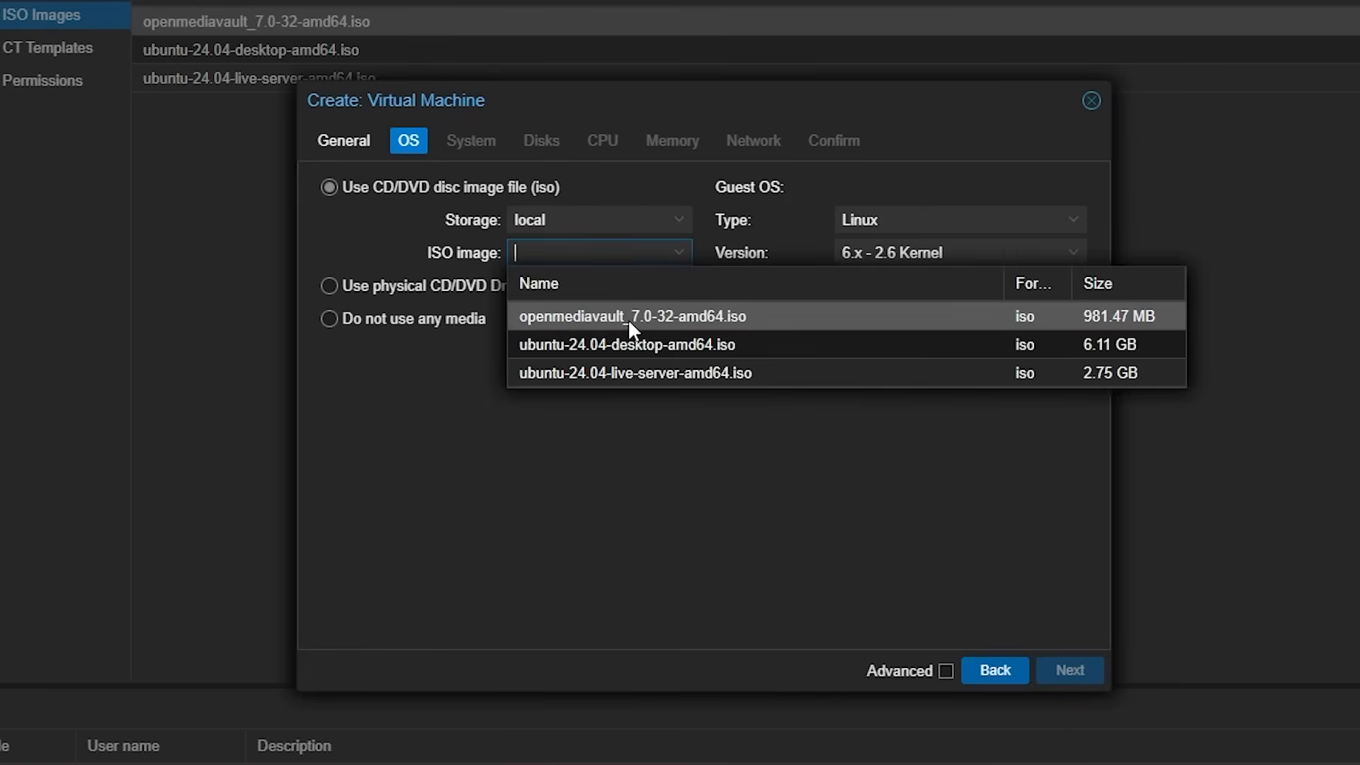